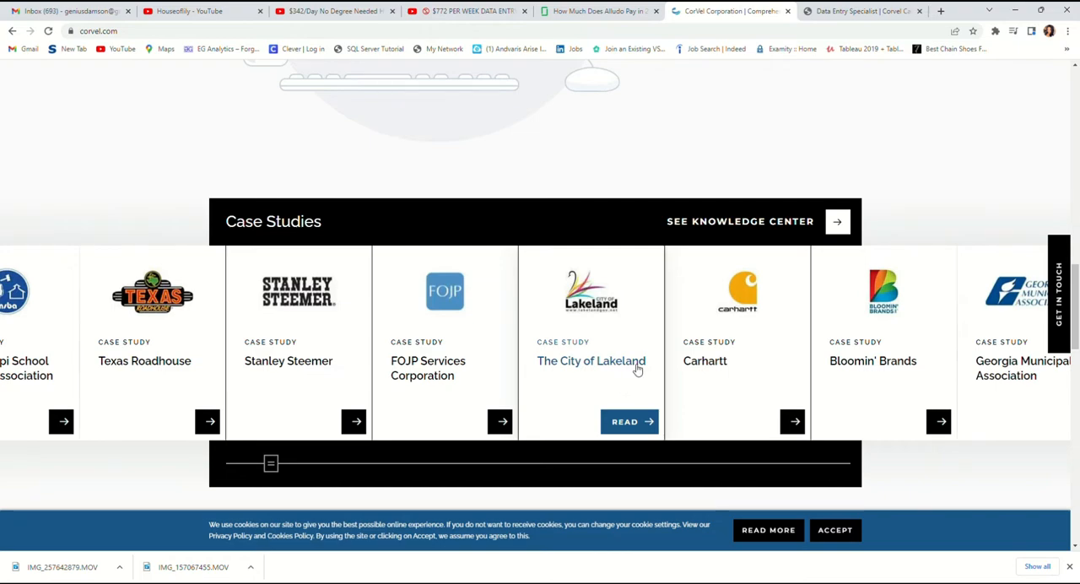
Step: Switch to the 'Data Entry Specialist | CorVel Careers' tab to view the job posting
{"action": "scroll", "scroll_direction": "up", "scroll_amount": 3}
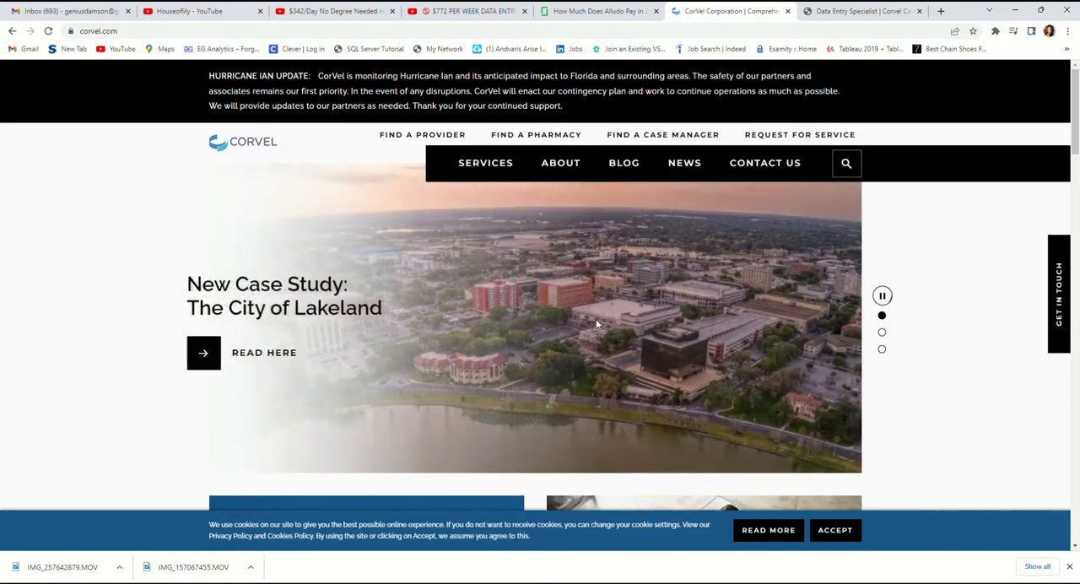
{"action": "left_click", "coordinate": [861, 11]}
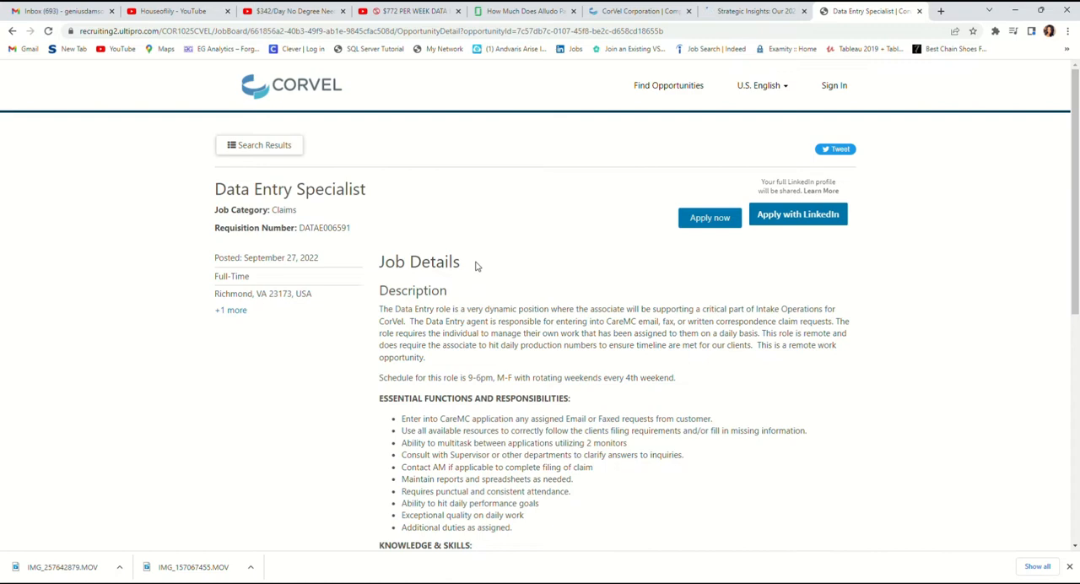
Step: Select '9-6pm' in the 'Schedule for this role' line of the posting
{"action": "double_click", "coordinate": [479, 377]}
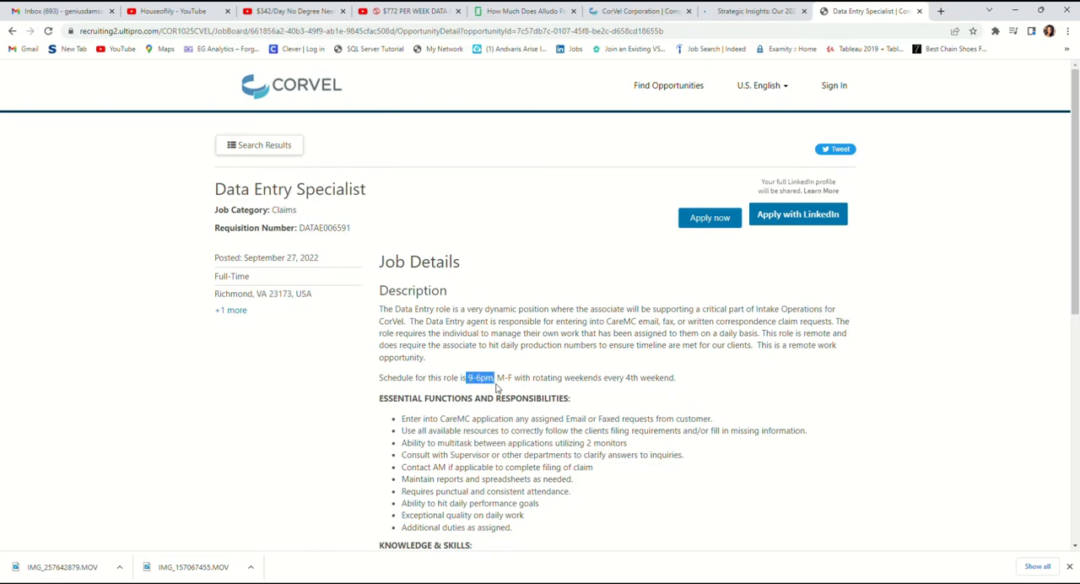